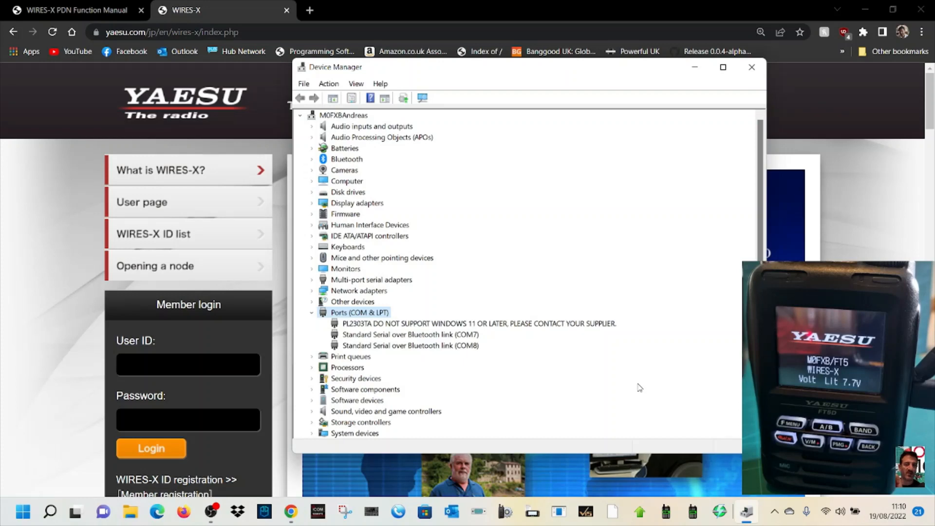
{"action": "mouse_move", "coordinate": [567, 82]}
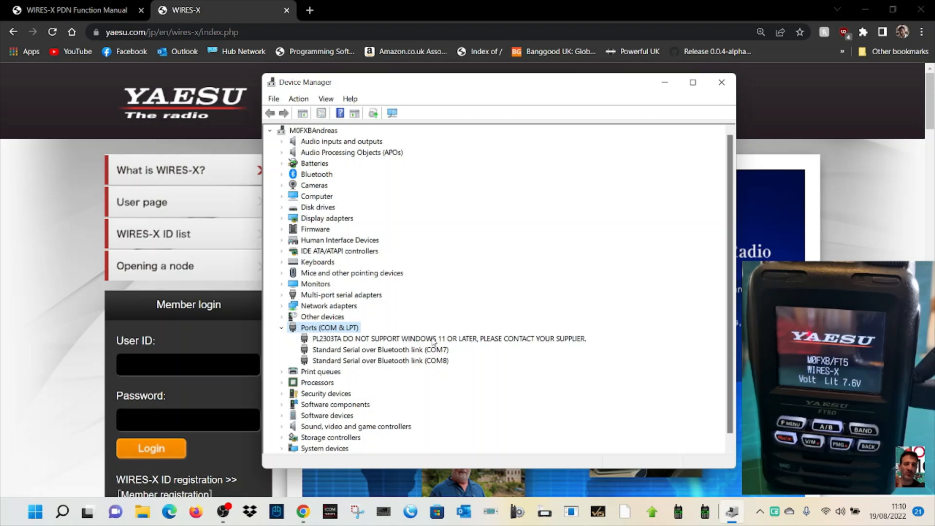
Begin updating the PL2303TA adapter's driver, choosing to browse the computer for drivers manually
{"action": "right_click", "coordinate": [447, 338]}
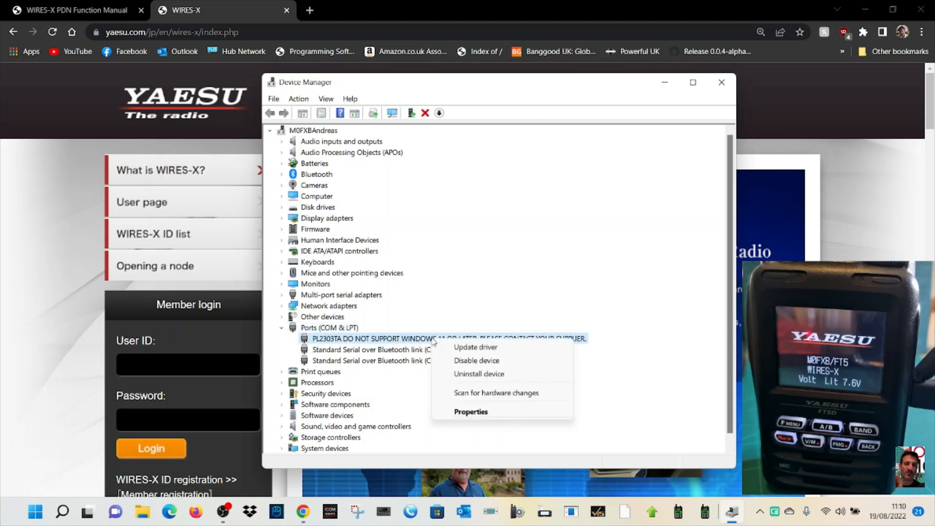
{"action": "mouse_move", "coordinate": [475, 347]}
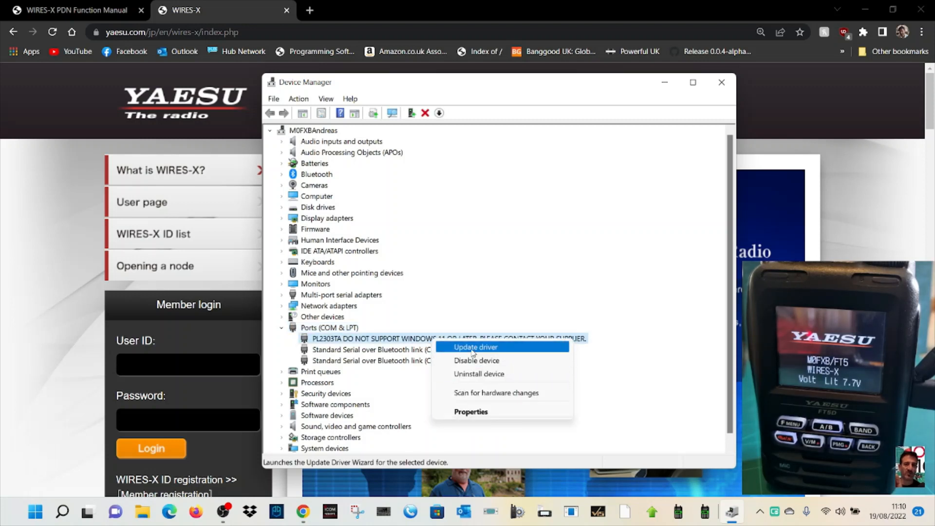
{"action": "left_click", "coordinate": [475, 347]}
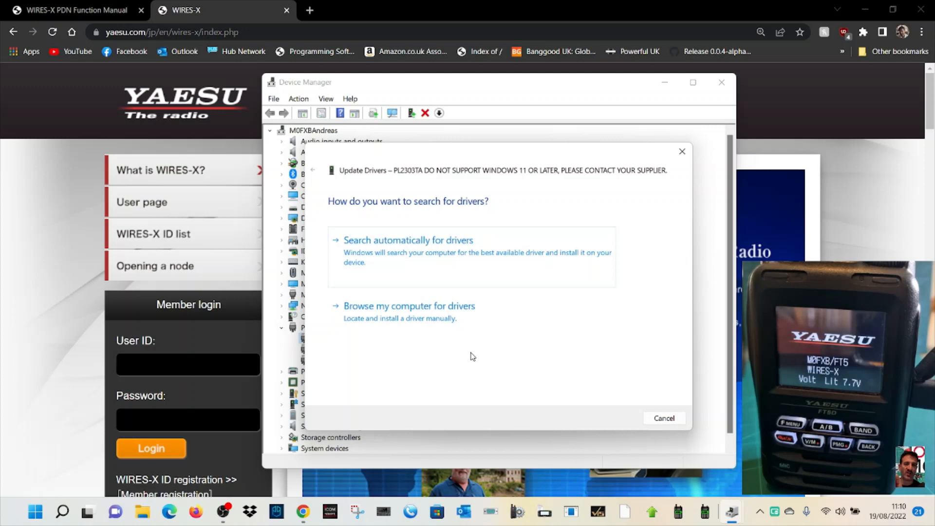
{"action": "mouse_move", "coordinate": [425, 250]}
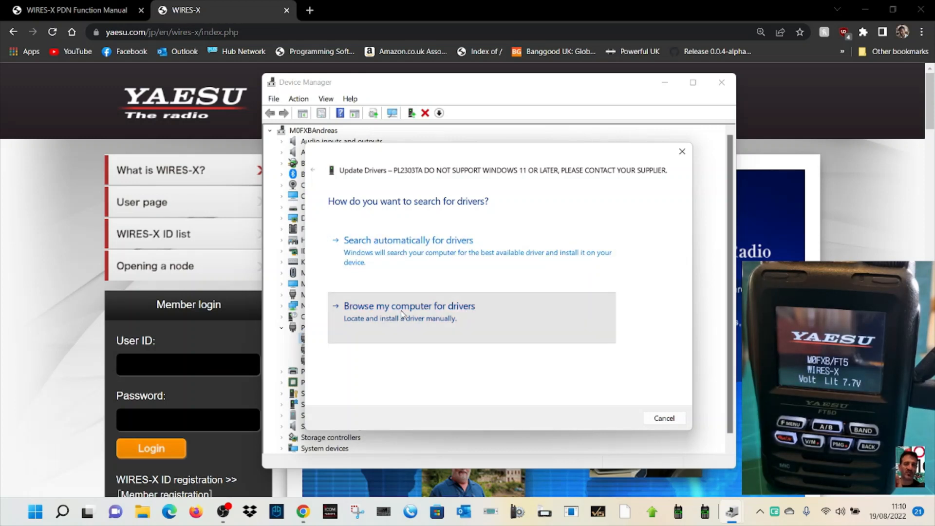
{"action": "left_click", "coordinate": [409, 305]}
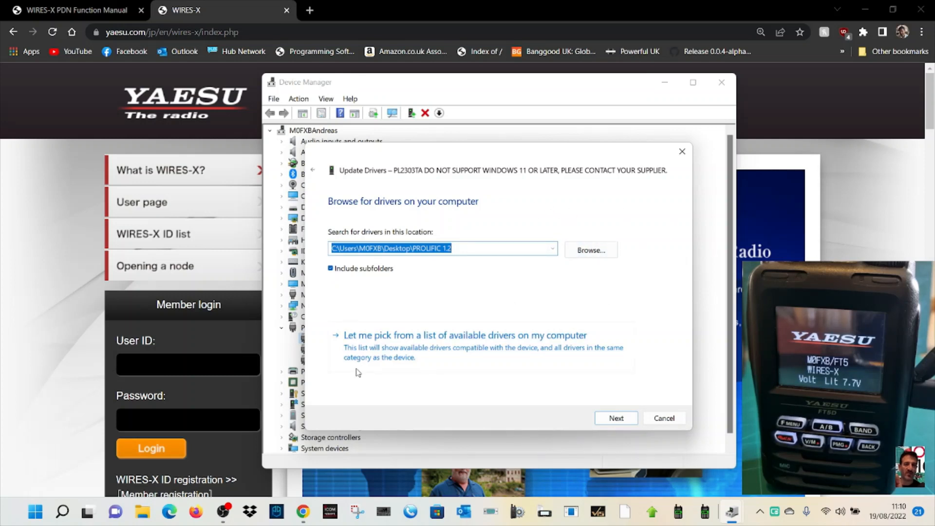
{"action": "mouse_move", "coordinate": [405, 349]}
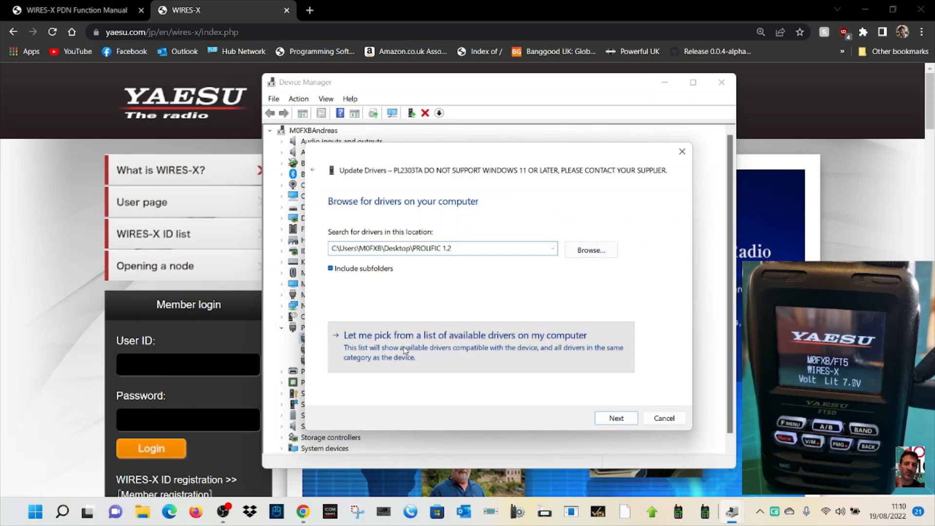
Install Prolific USB-to-Serial Comm Port driver version 3.9.1.0 from the compatible-drivers list, giving COM3
{"action": "left_click", "coordinate": [465, 335]}
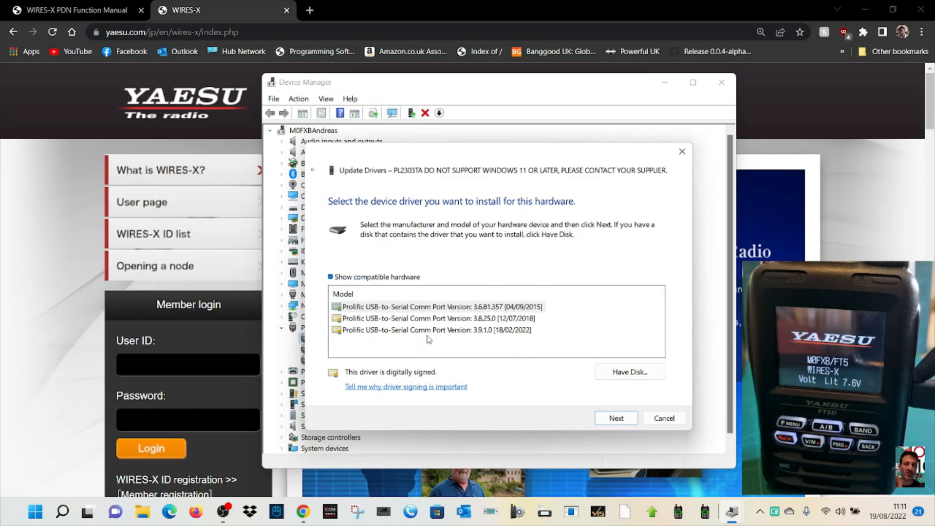
{"action": "mouse_move", "coordinate": [490, 339]}
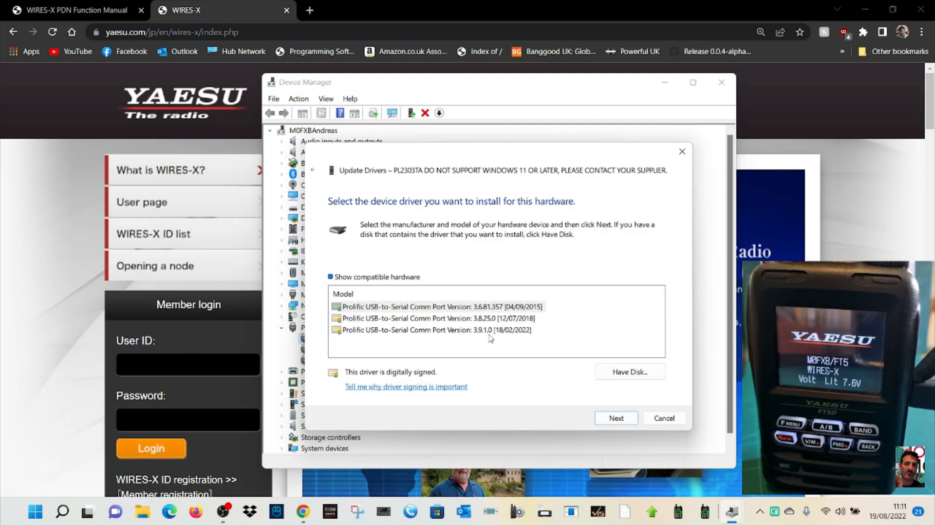
{"action": "left_click", "coordinate": [436, 331]}
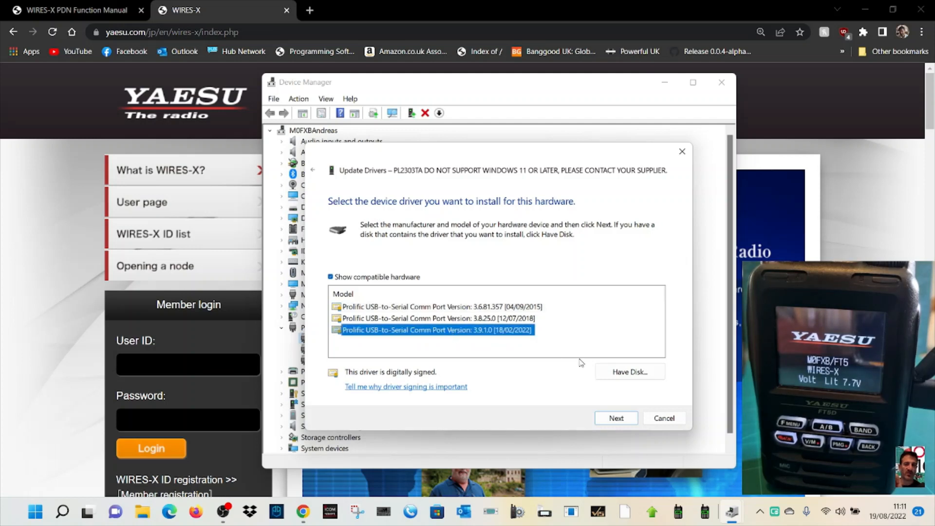
{"action": "left_click", "coordinate": [615, 418]}
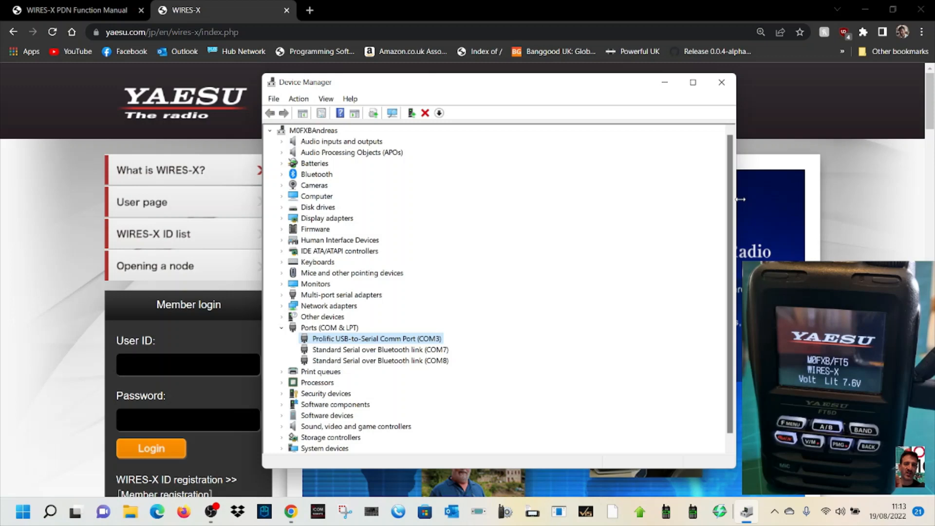
Refresh the serial ports and set WIRES-X to 3:Prolific USB-to-Serial Comm Port (COM3)
{"action": "left_click", "coordinate": [721, 82]}
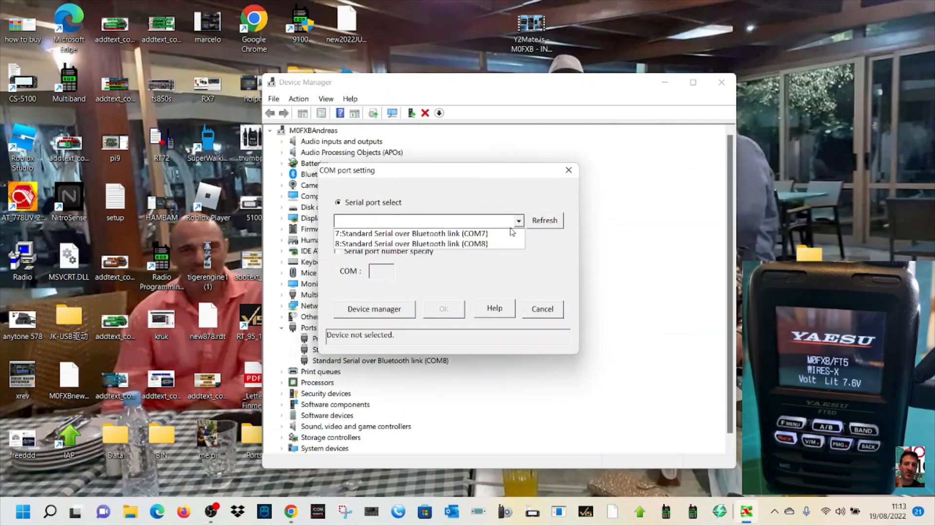
{"action": "left_click", "coordinate": [544, 220]}
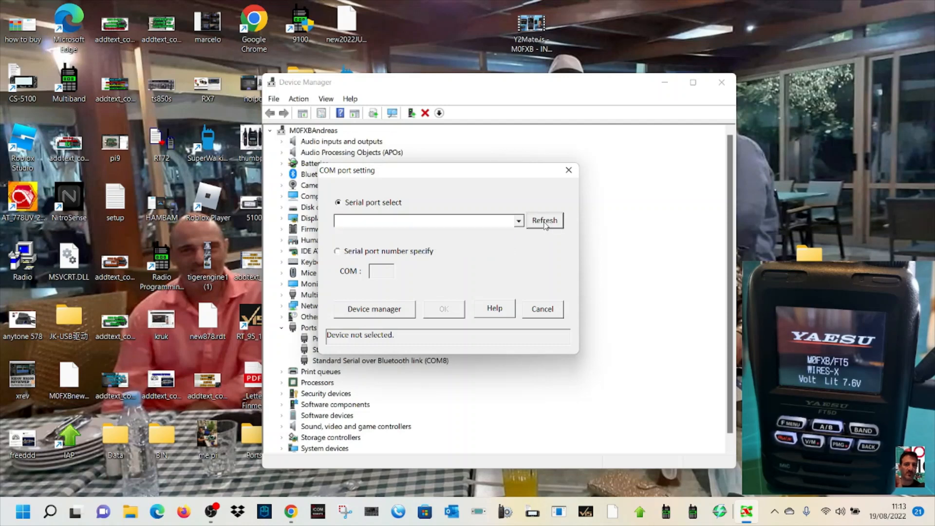
{"action": "left_click", "coordinate": [517, 221]}
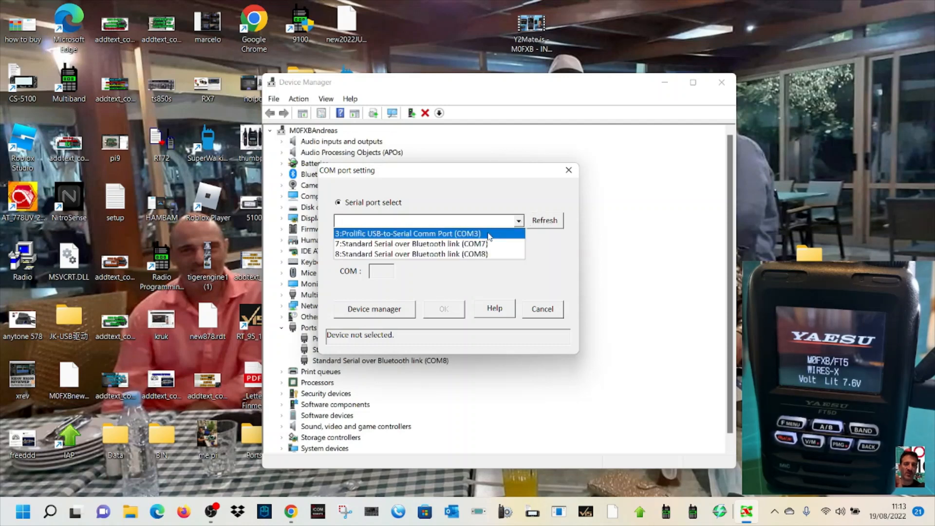
{"action": "left_click", "coordinate": [407, 233]}
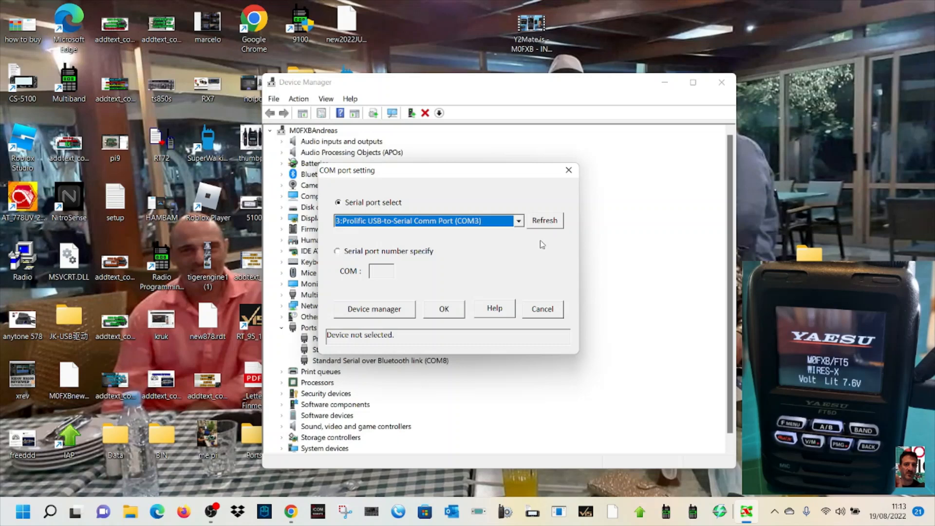
{"action": "left_click", "coordinate": [444, 309]}
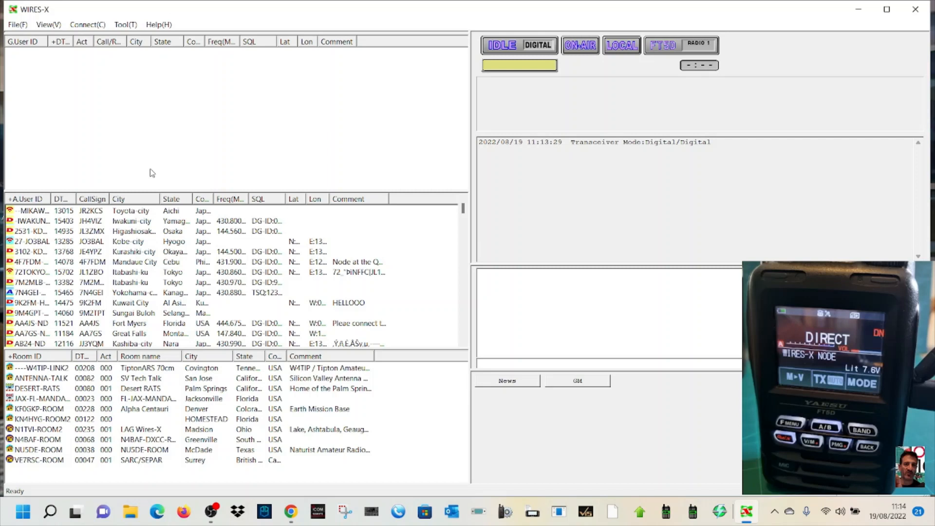
Connect to node ID 27793 via the Input ID dialog, starting the call
{"action": "left_click", "coordinate": [109, 51]}
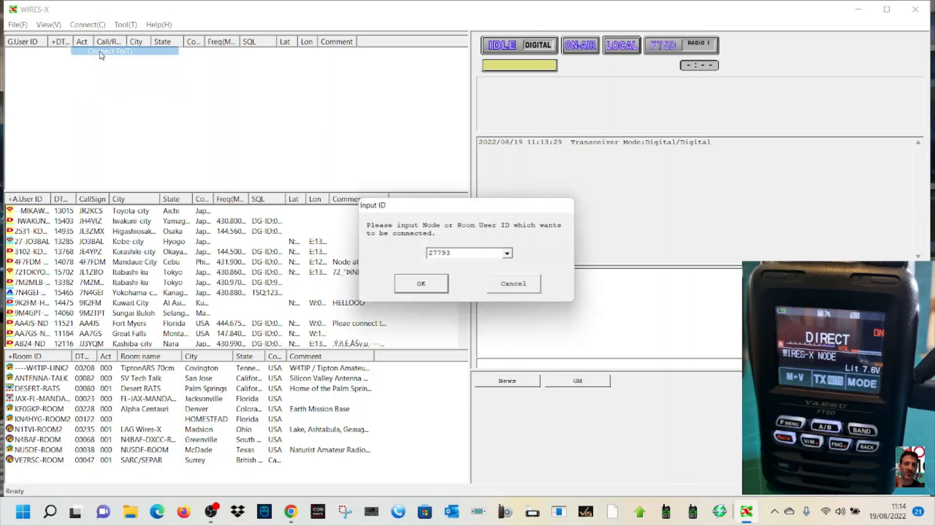
{"action": "left_click", "coordinate": [421, 283]}
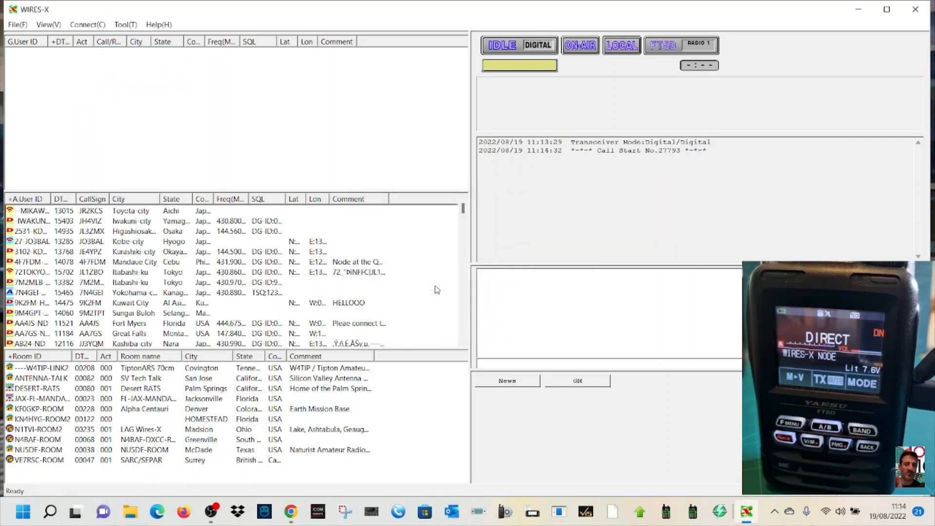